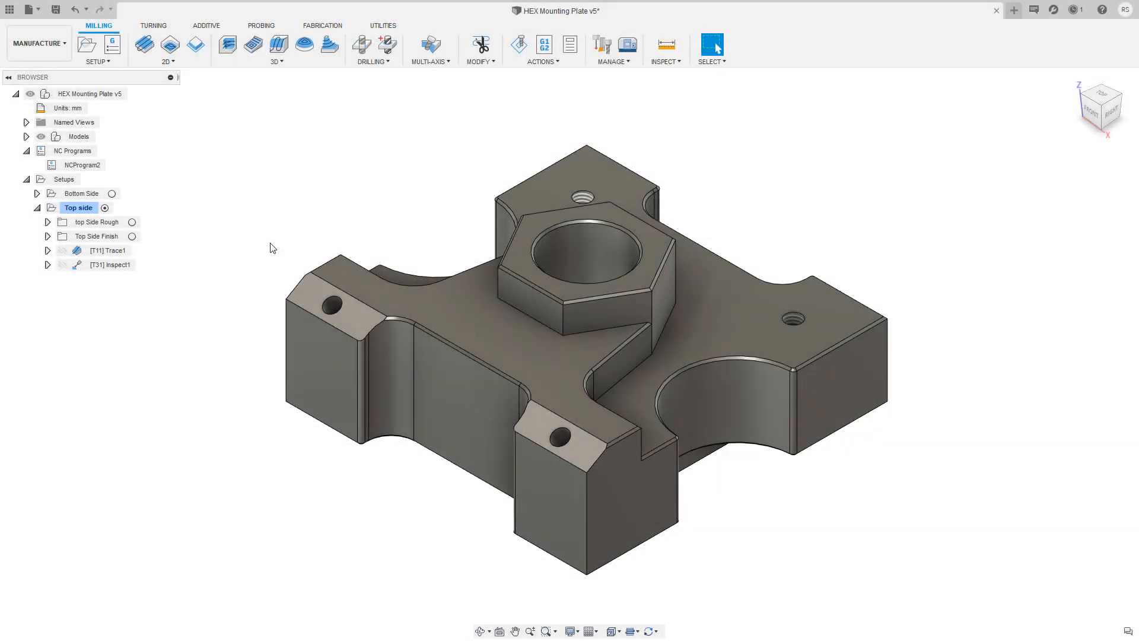
Search preferences for 'manual' and enable the Manual Inspection preview feature.
left_click(109, 265)
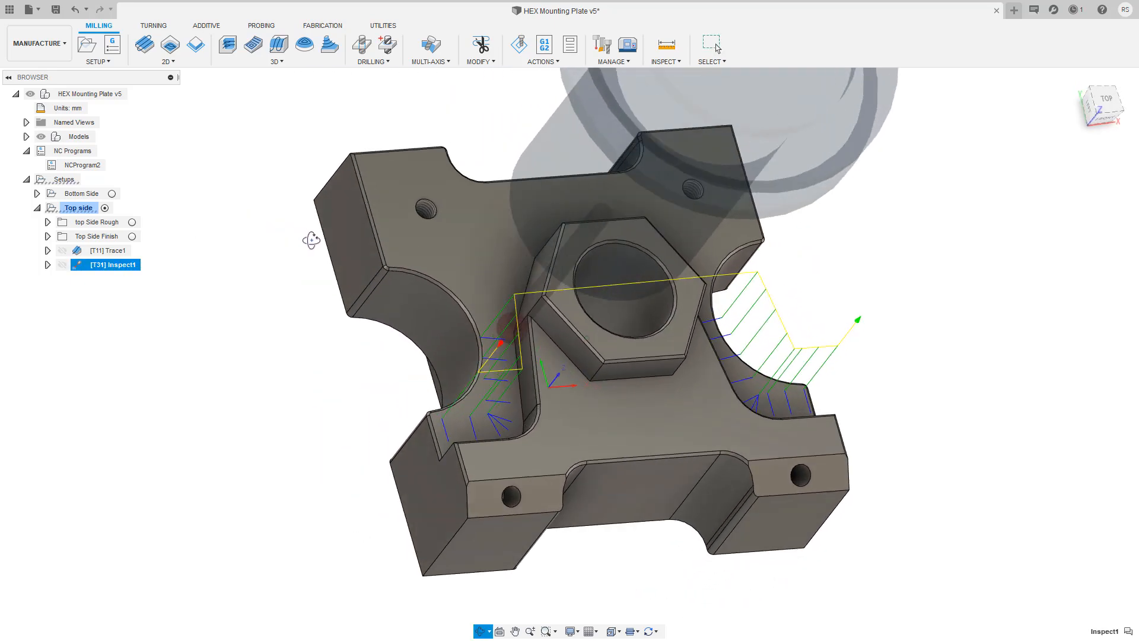
left_click_drag(311, 239, 356, 249)
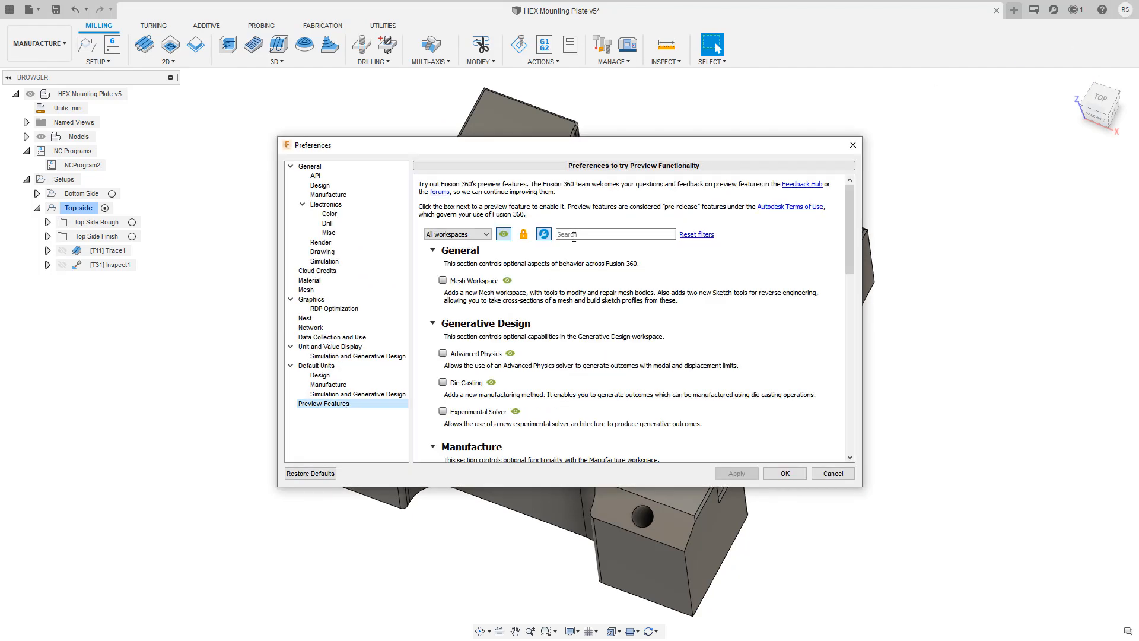
type("manual")
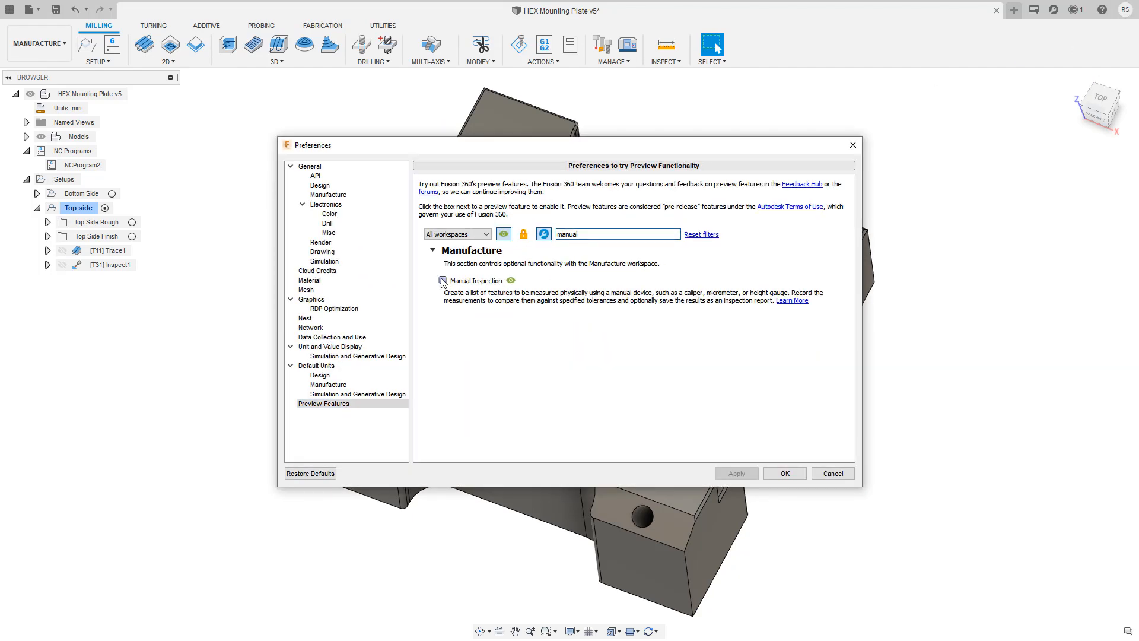
left_click(784, 473)
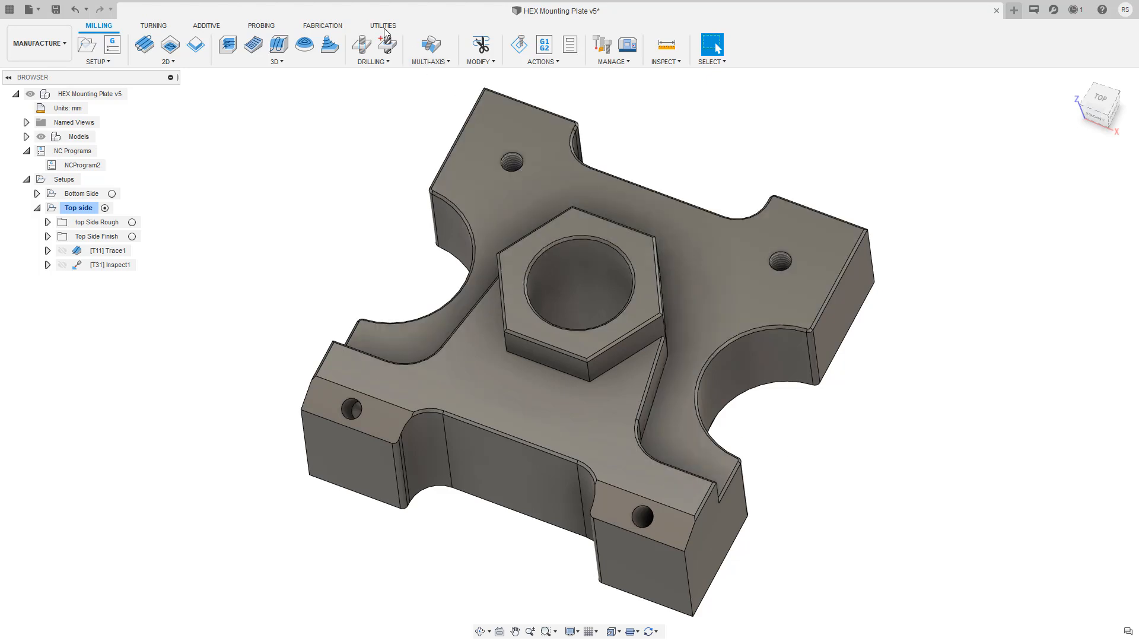
Start a manual inspection with a Main Width item noted 'Use Calipers'.
left_click(255, 26)
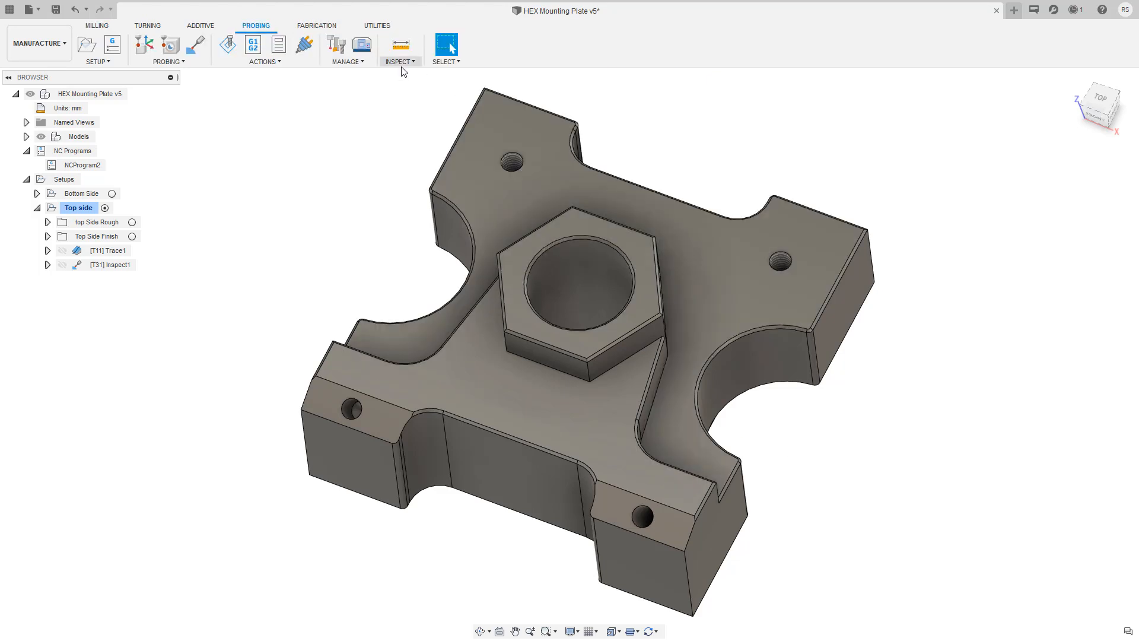
left_click(445, 43)
type("Ref 001")
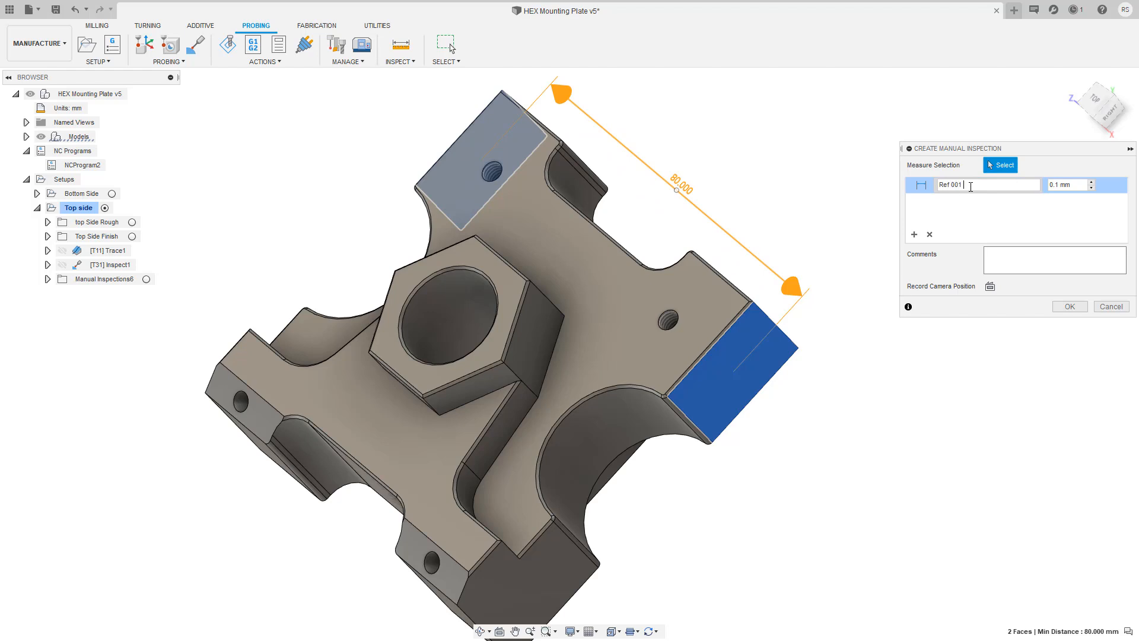
type("Main Width")
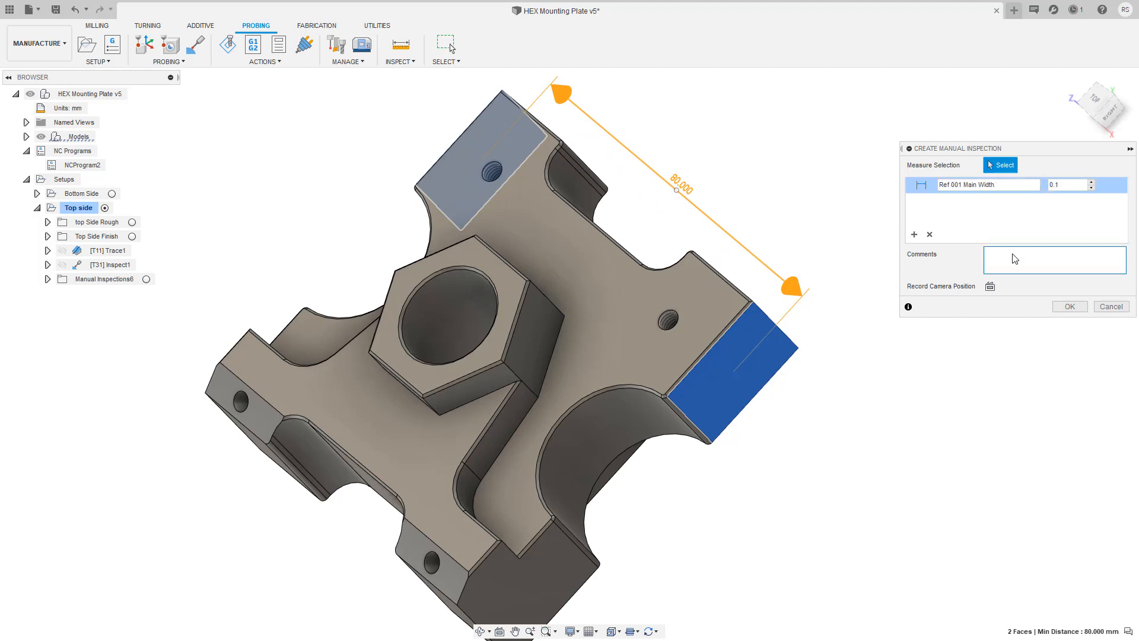
type("Use Calipers")
type("Ref 008 Main B")
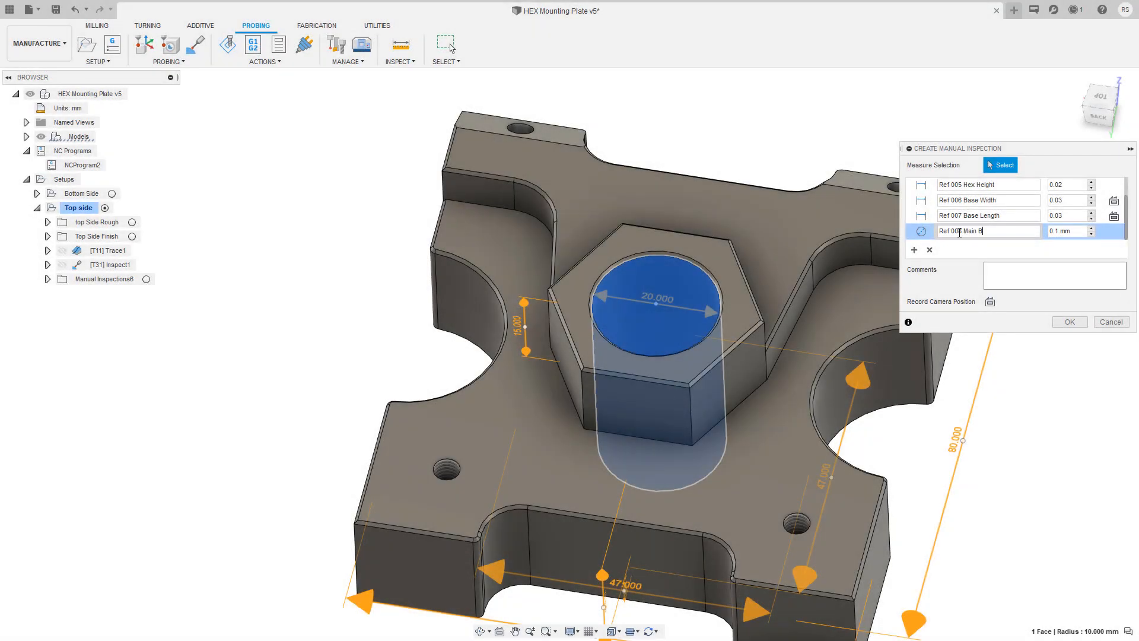
Comment 'Ensure there are no burrs' on Main Bore and finish the inspection.
left_click(1054, 274)
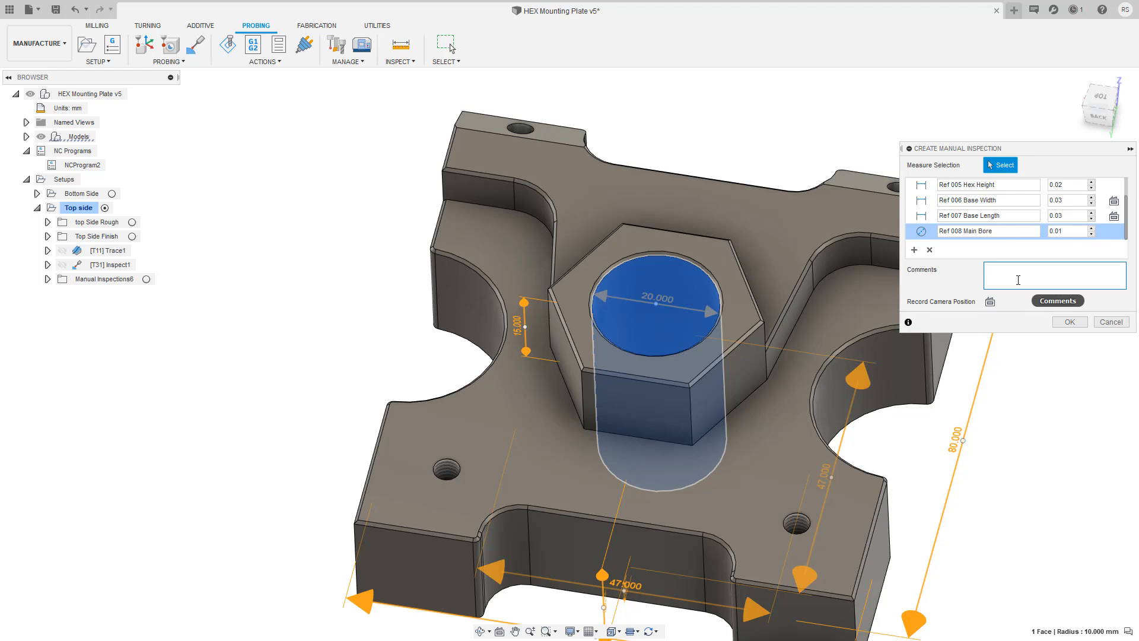
type("Ensure there are no burrs")
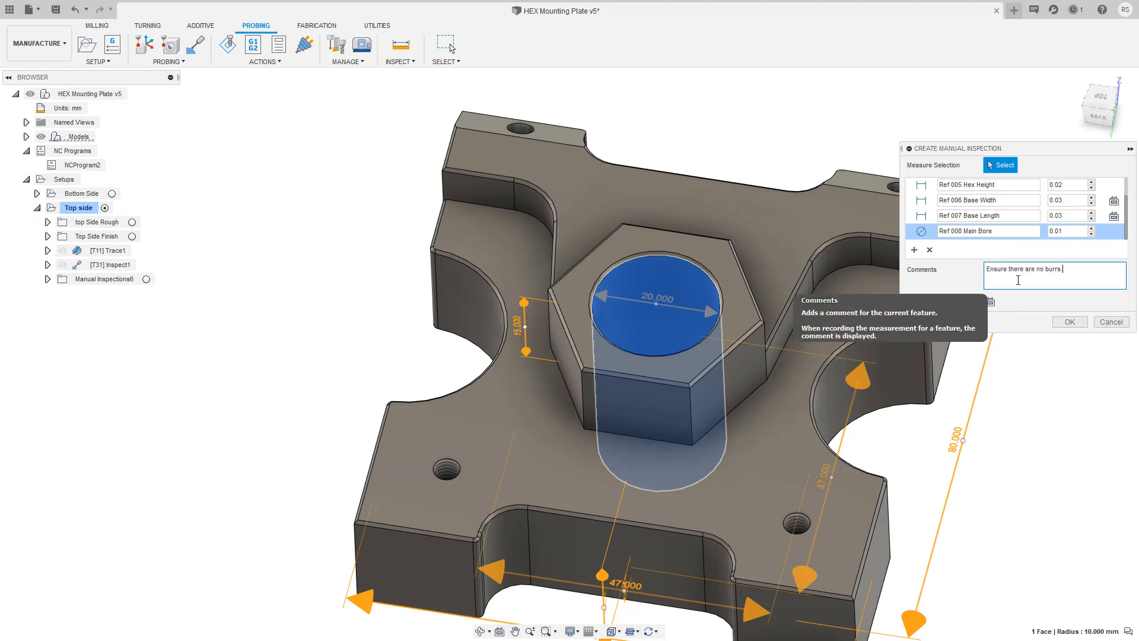
left_click(1069, 322)
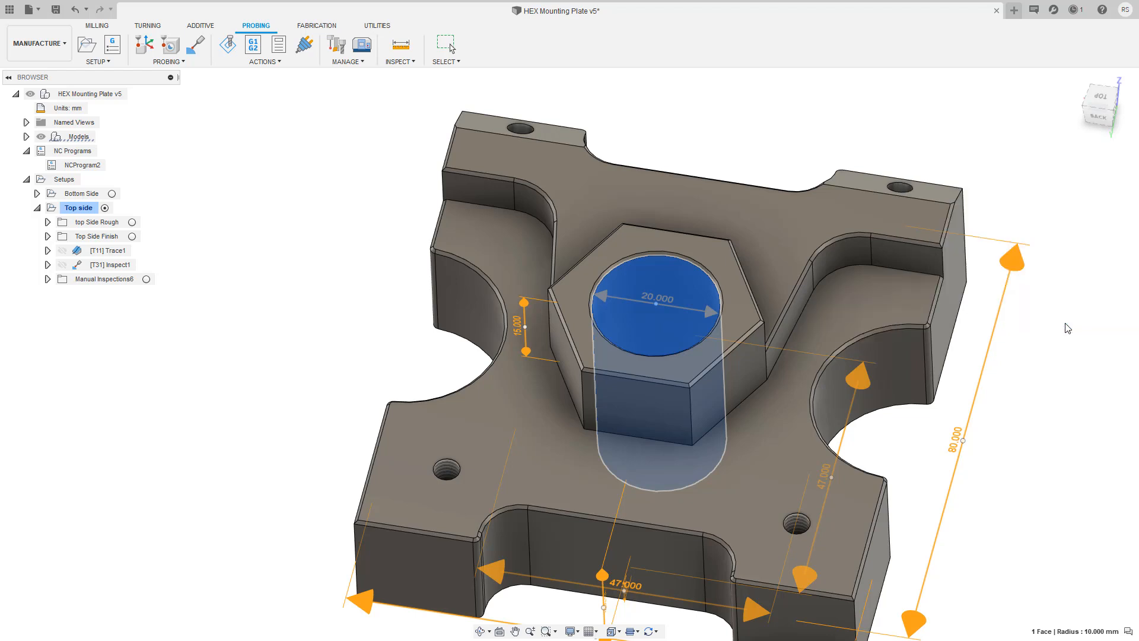
Show the inspection path and select the Manual Inspections group to list its features.
left_click(110, 265)
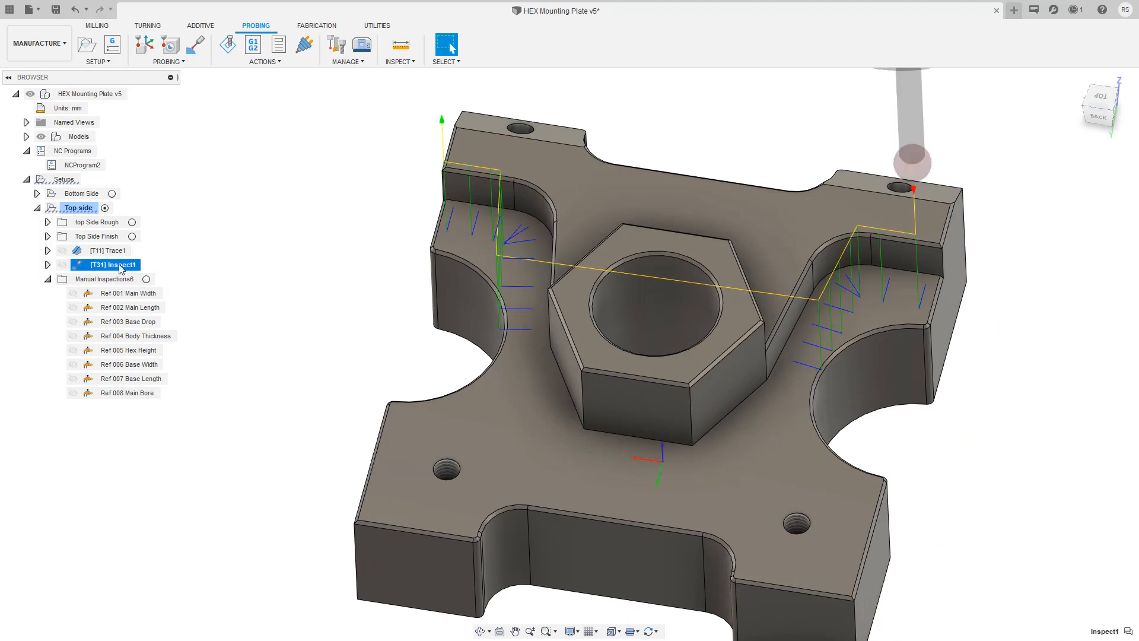
left_click(107, 279)
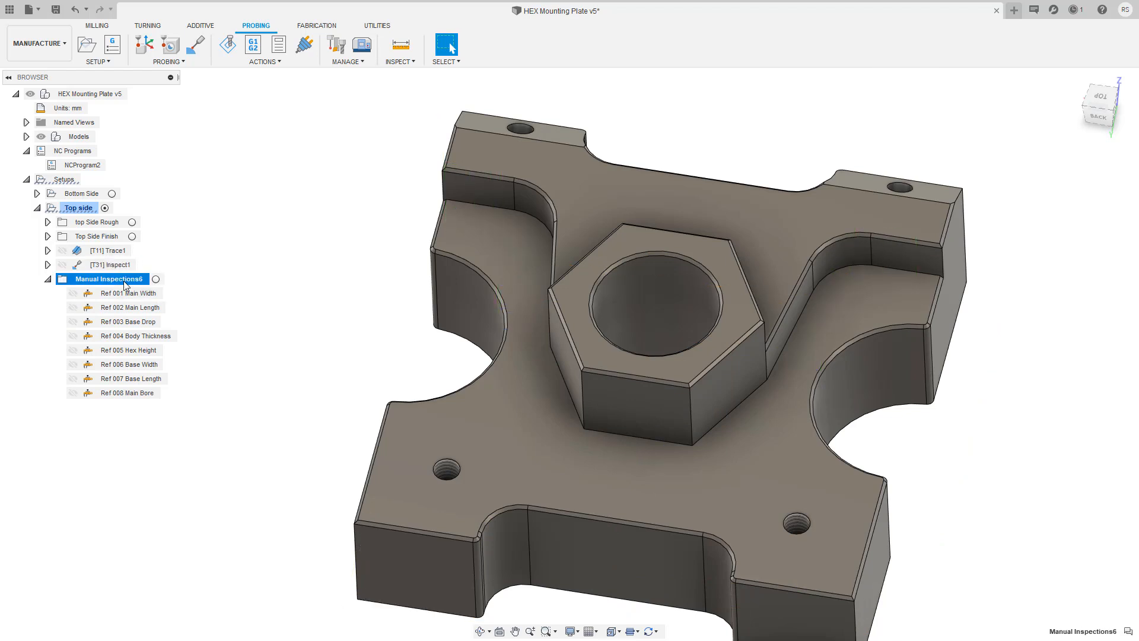
left_click(133, 293)
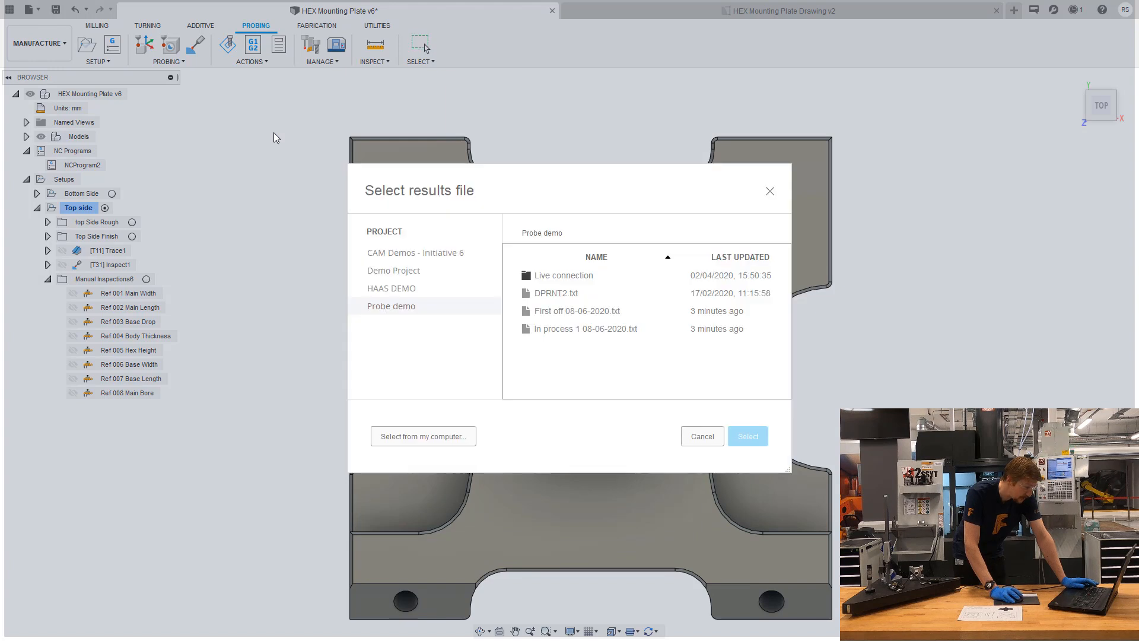
Import First off 08-06-2020.txt from the Probe demo project.
left_click(577, 310)
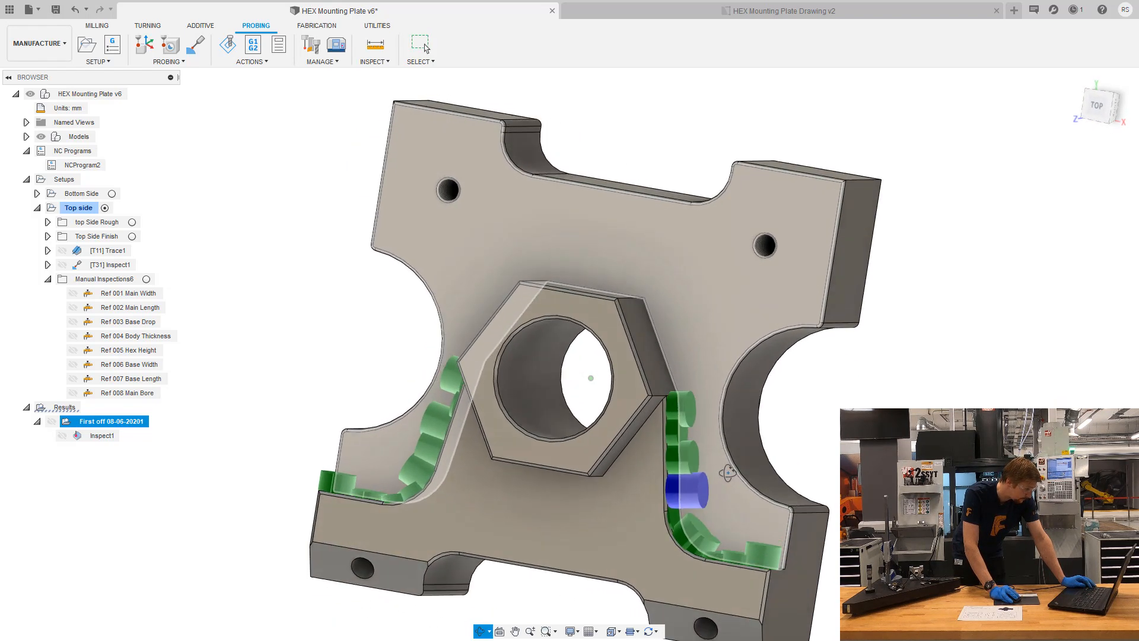
Hide the results display, select Manual Inspections6, and start Record Manual Inspection.
left_click(420, 43)
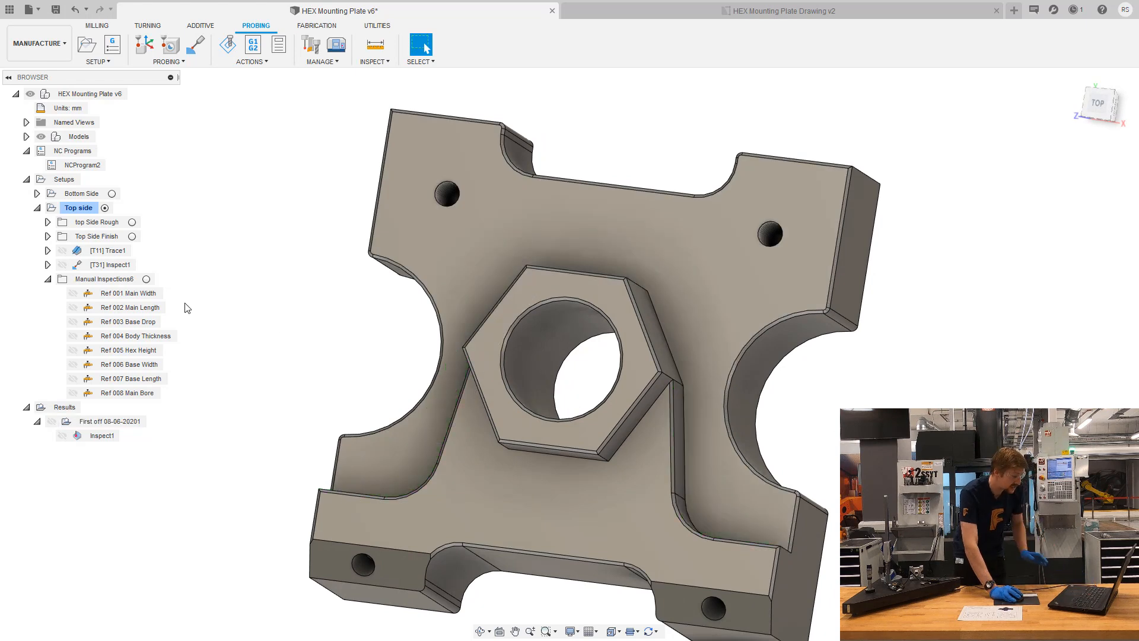
left_click(109, 279)
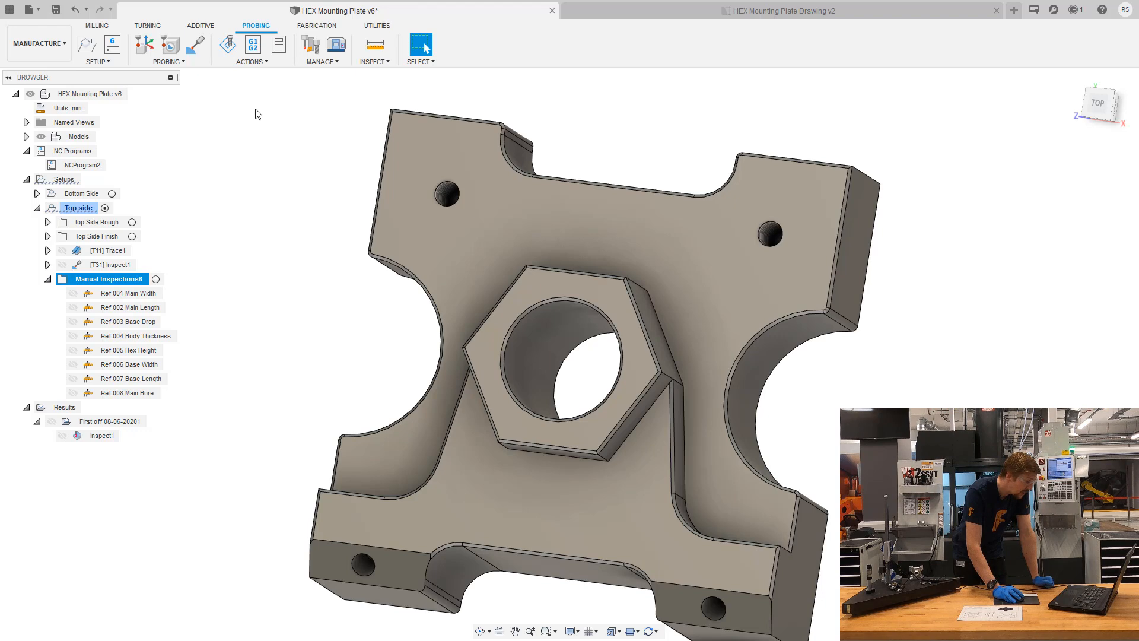
left_click(373, 60)
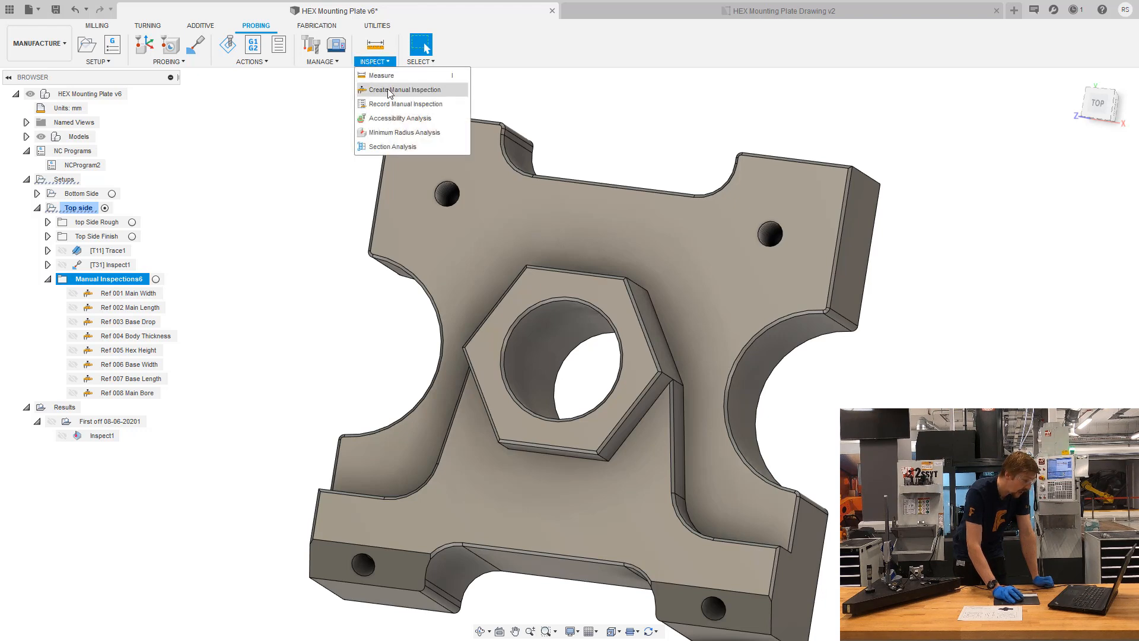
left_click(405, 103)
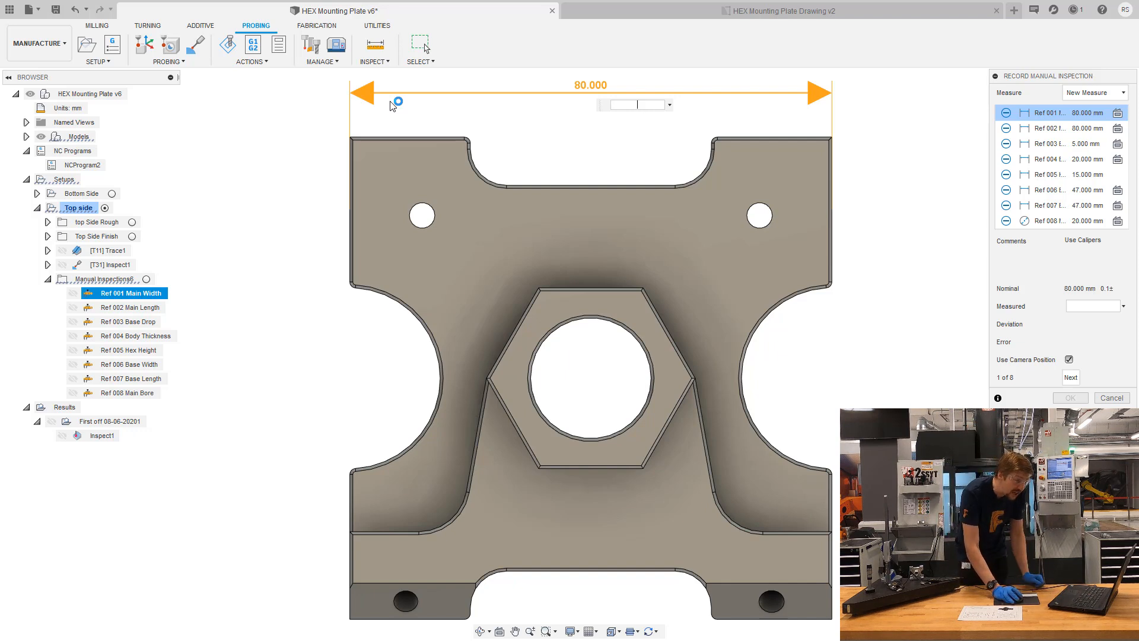
Record a measured value of 5.03 and advance to Body Thickness.
left_click(1093, 93)
type("+080.01")
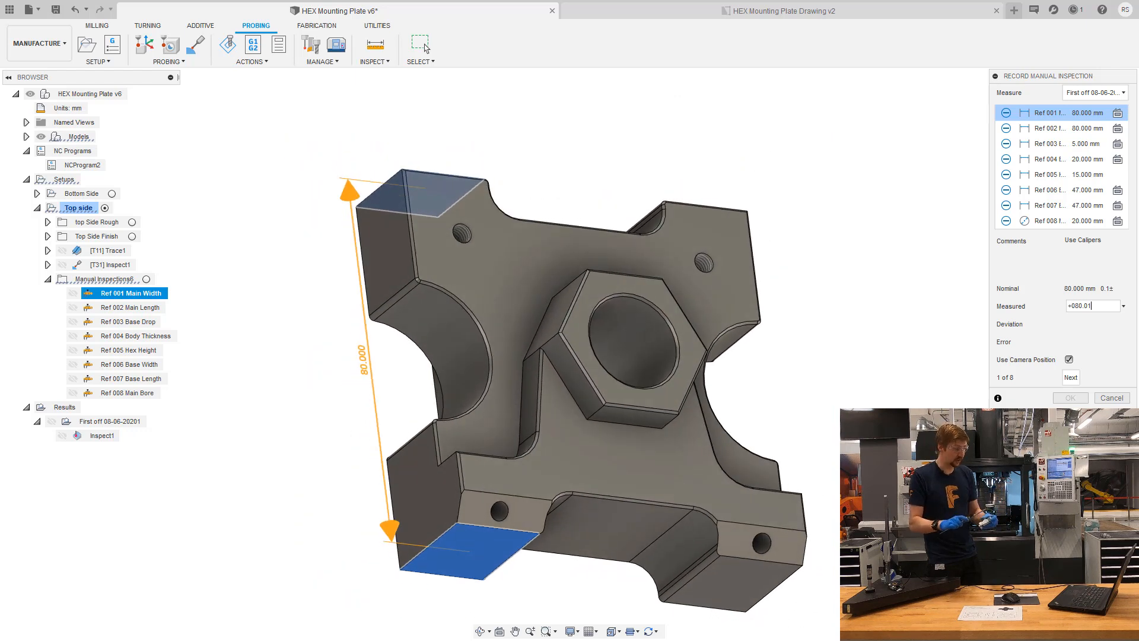
left_click(1069, 377)
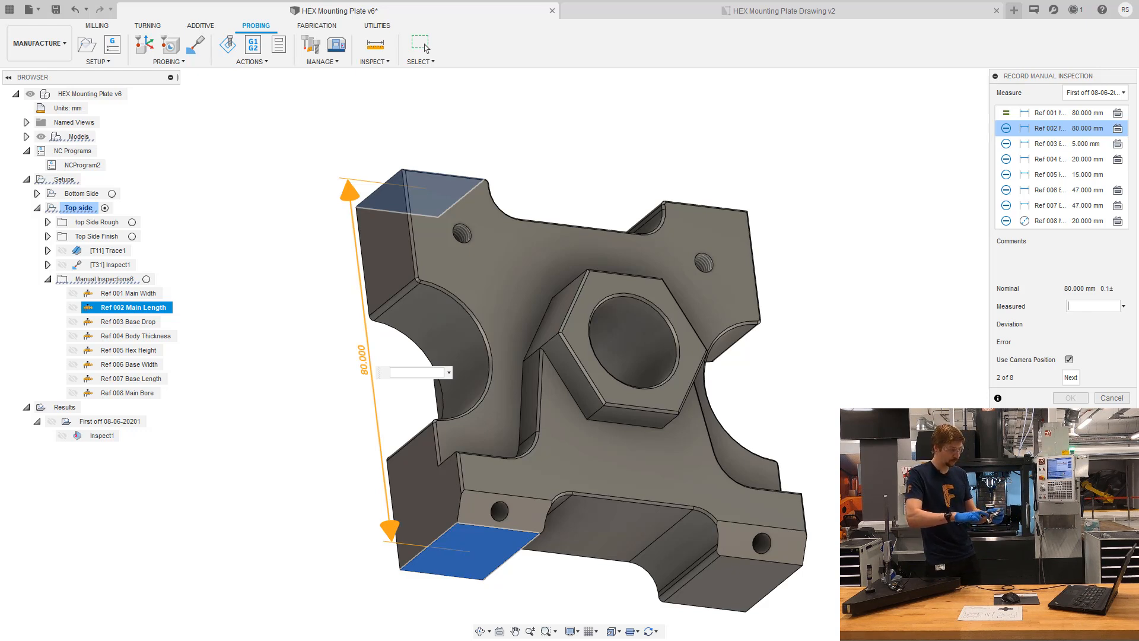
left_click(1071, 378)
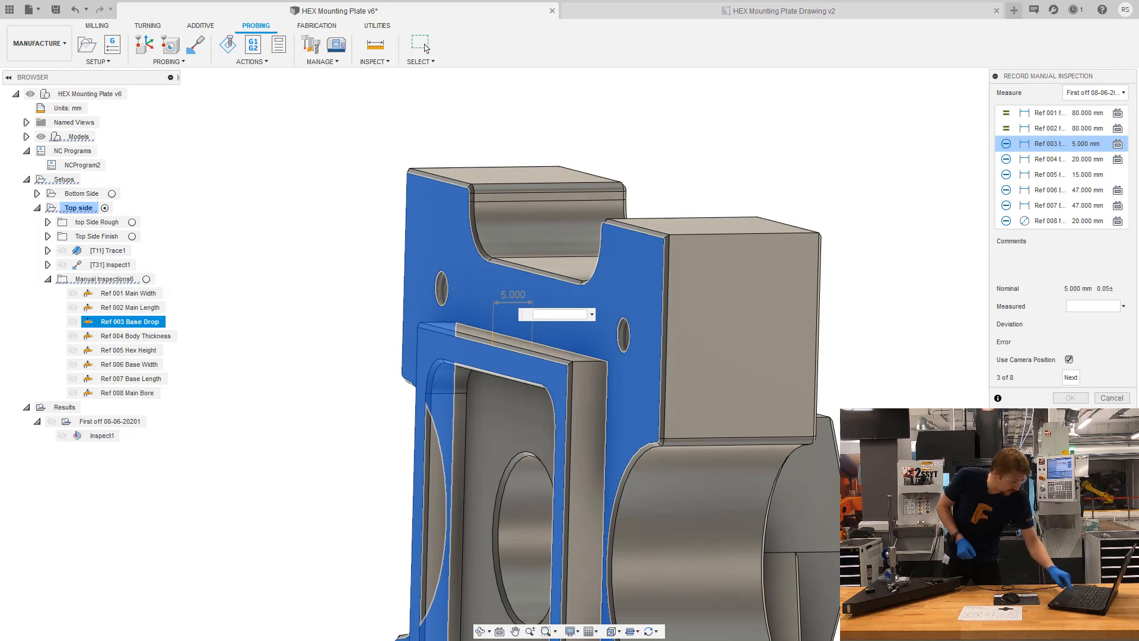
type("5.03")
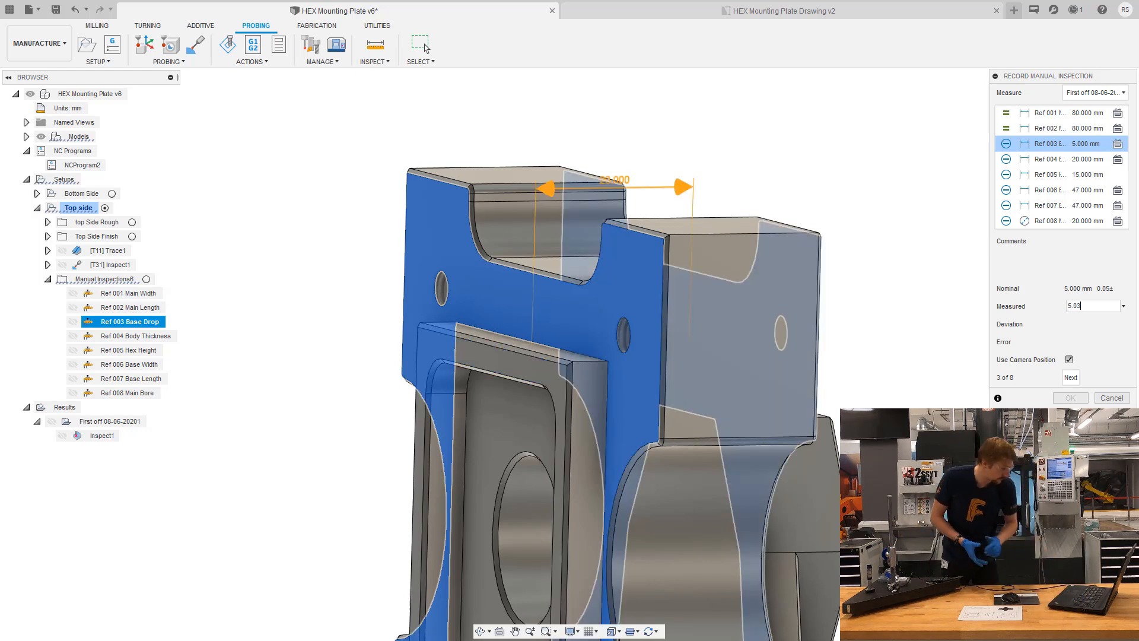
left_click(1069, 377)
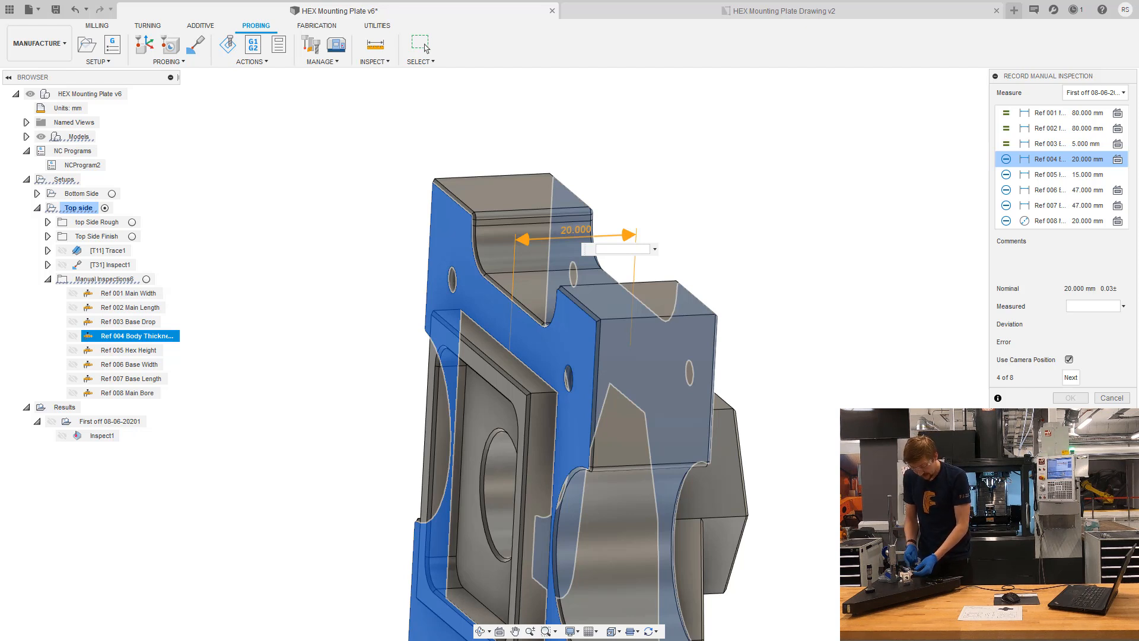
Enter Body Thickness 15.0 and Base Length 20.03, skipping past Base Width.
left_click(1070, 377)
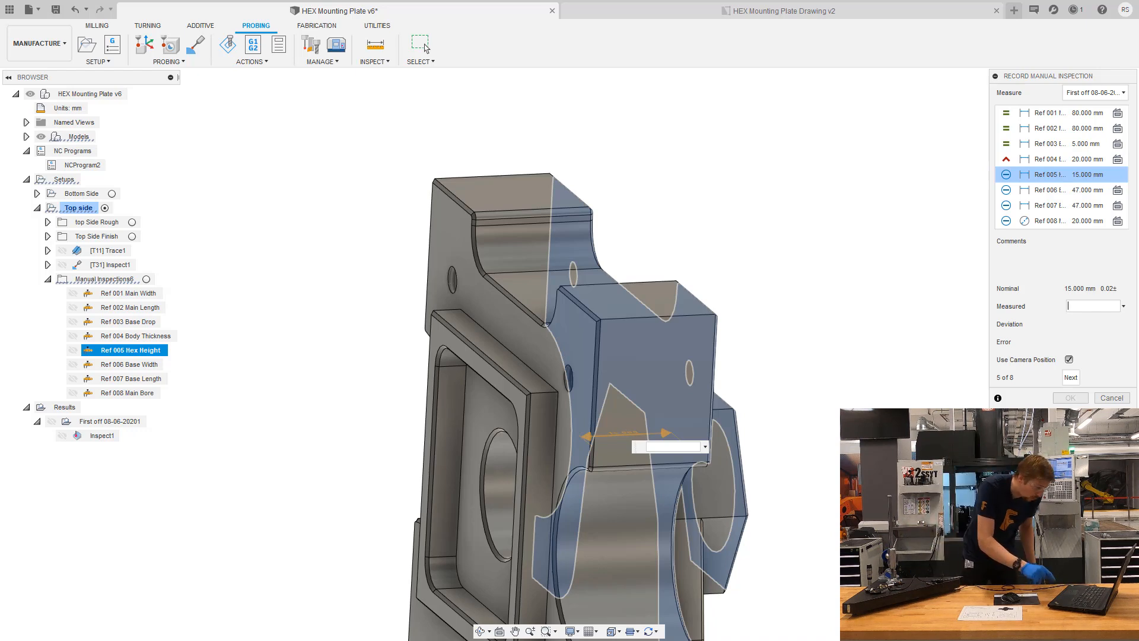
type("15.0")
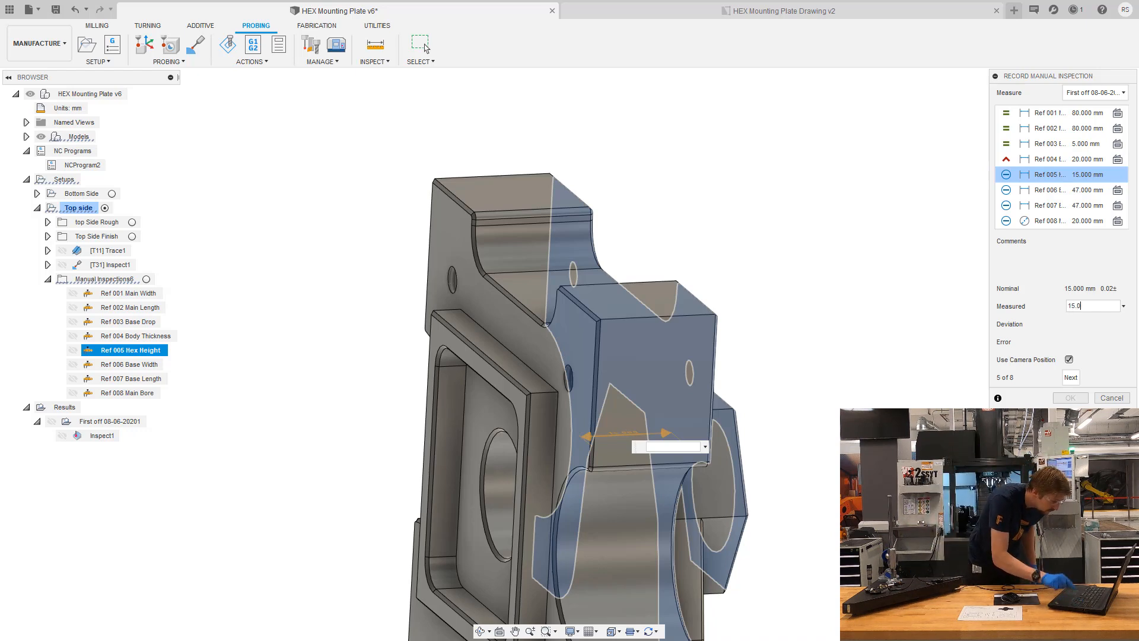
left_click(1069, 377)
type("+047.17")
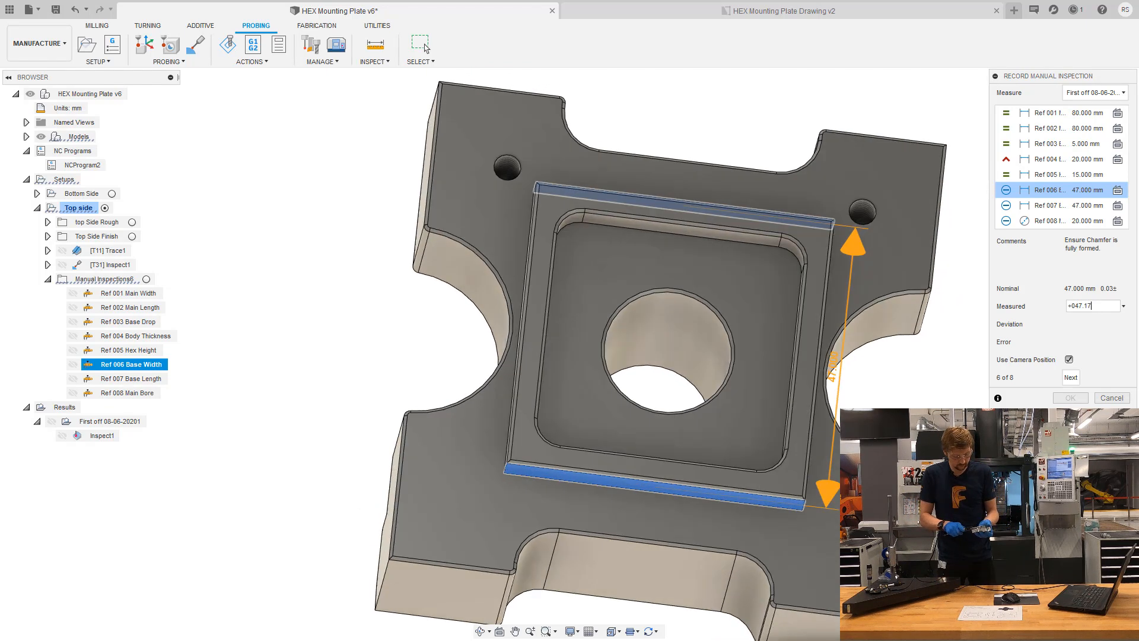
left_click(1069, 378)
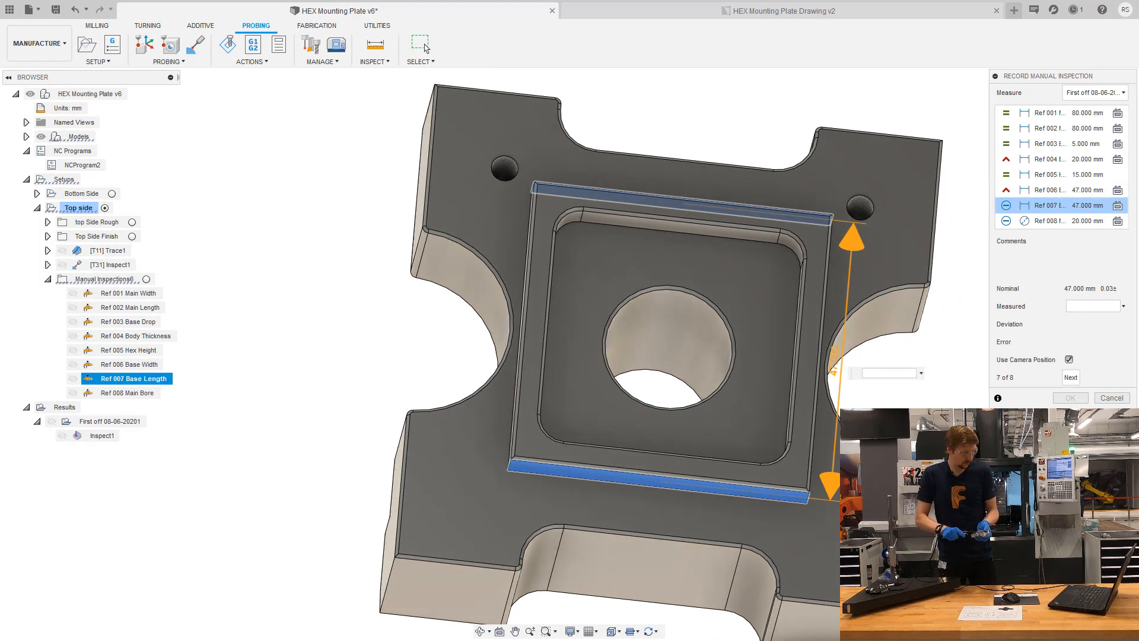
left_click(1070, 377)
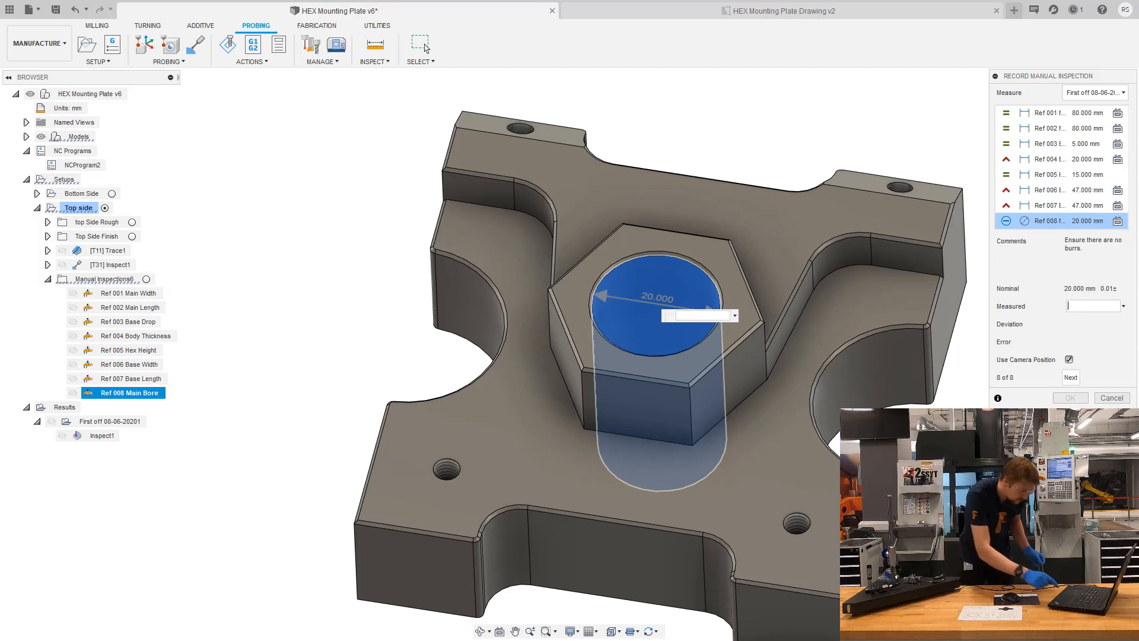
type("20.03")
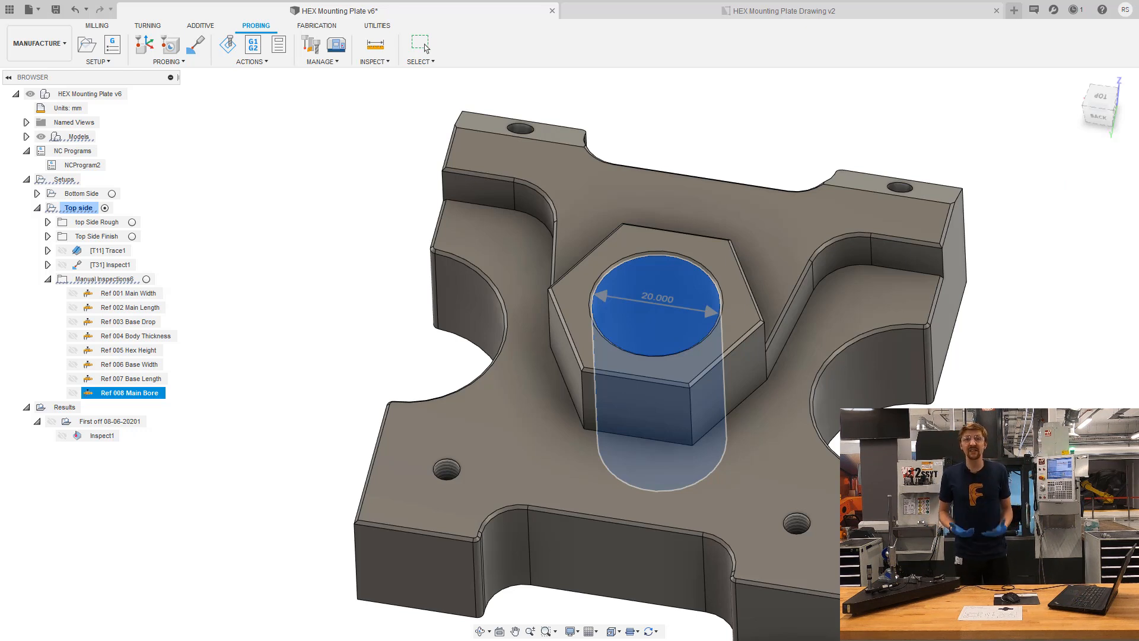
Show the First off run's results in the Inspection Results table.
left_click(111, 420)
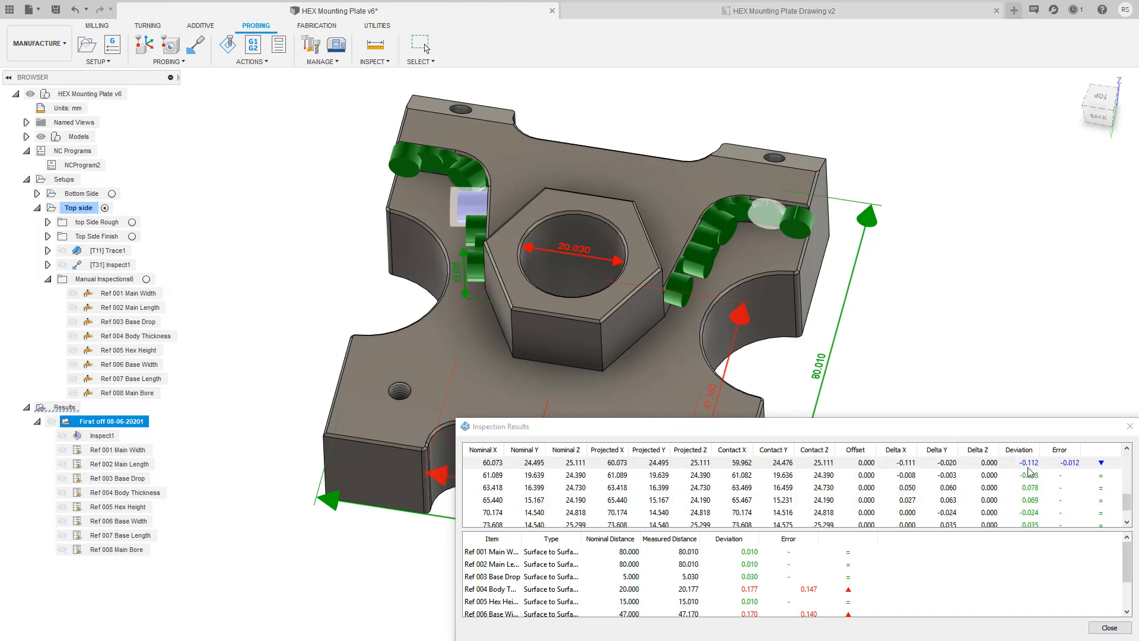
mouse_move(1068, 478)
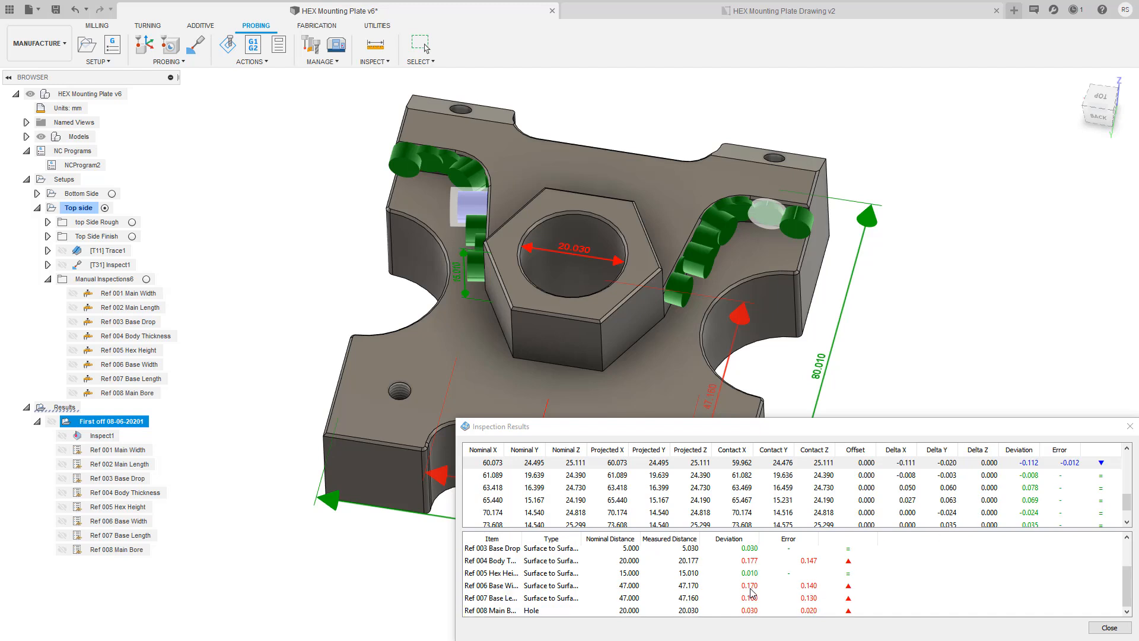
mouse_move(750, 592)
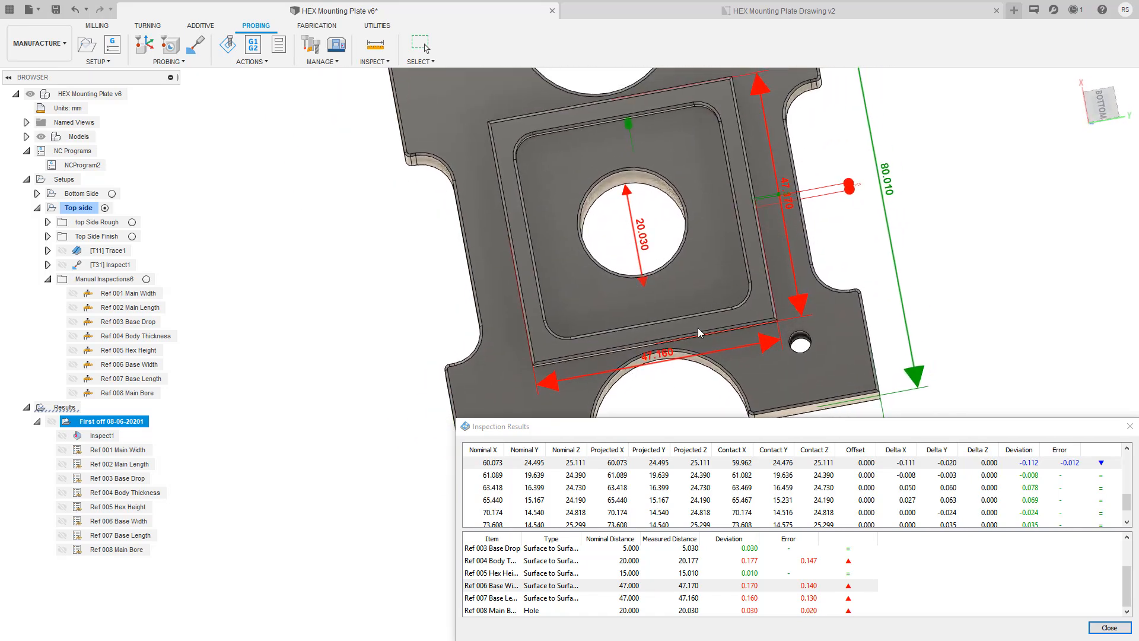
mouse_move(671, 397)
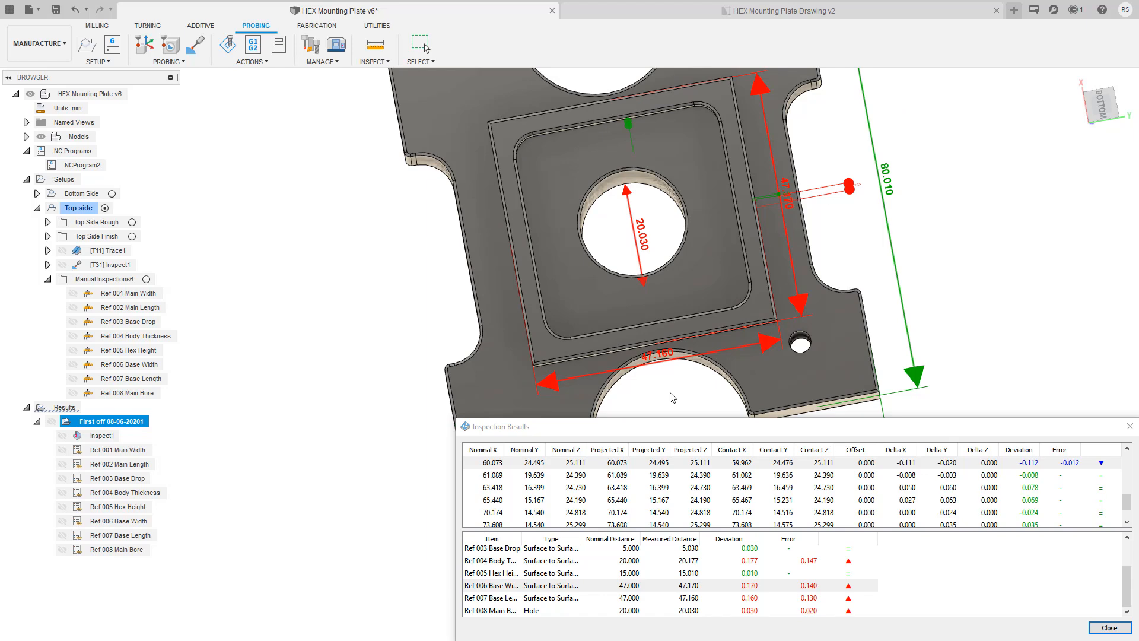
mouse_move(1133, 423)
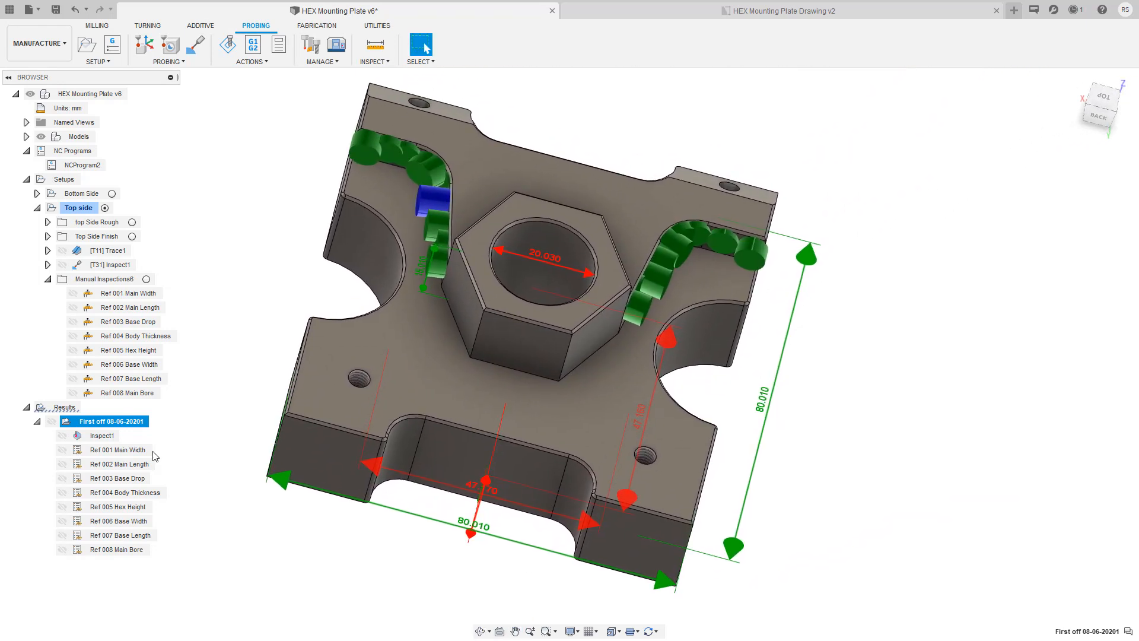
Save the First off 08-06-20201 inspection report as a PDF.
right_click(109, 420)
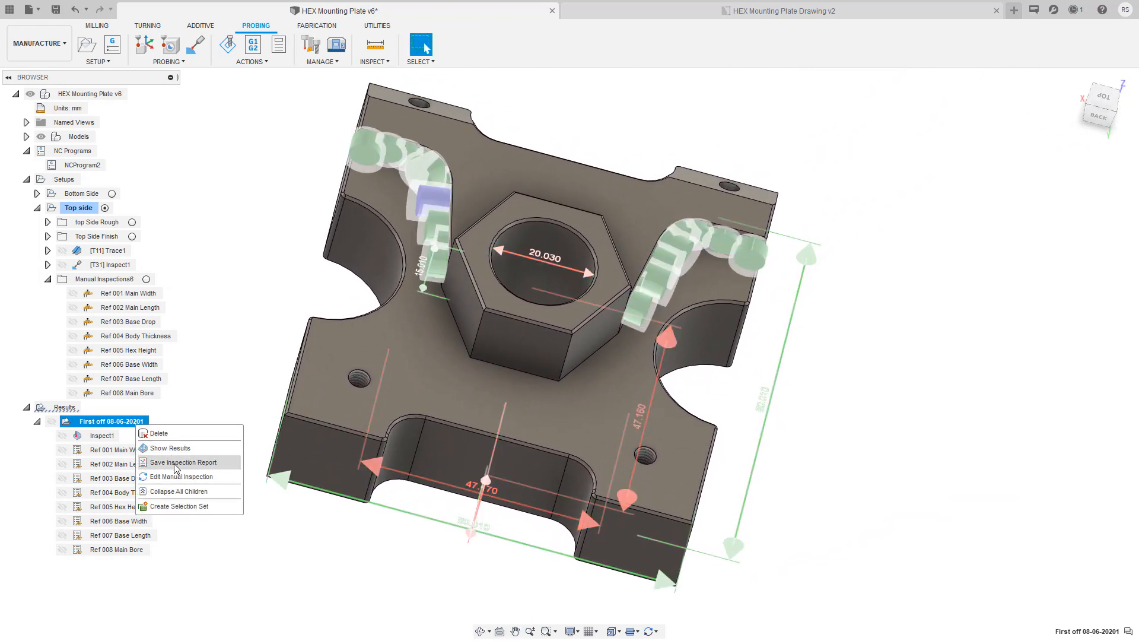
left_click(183, 462)
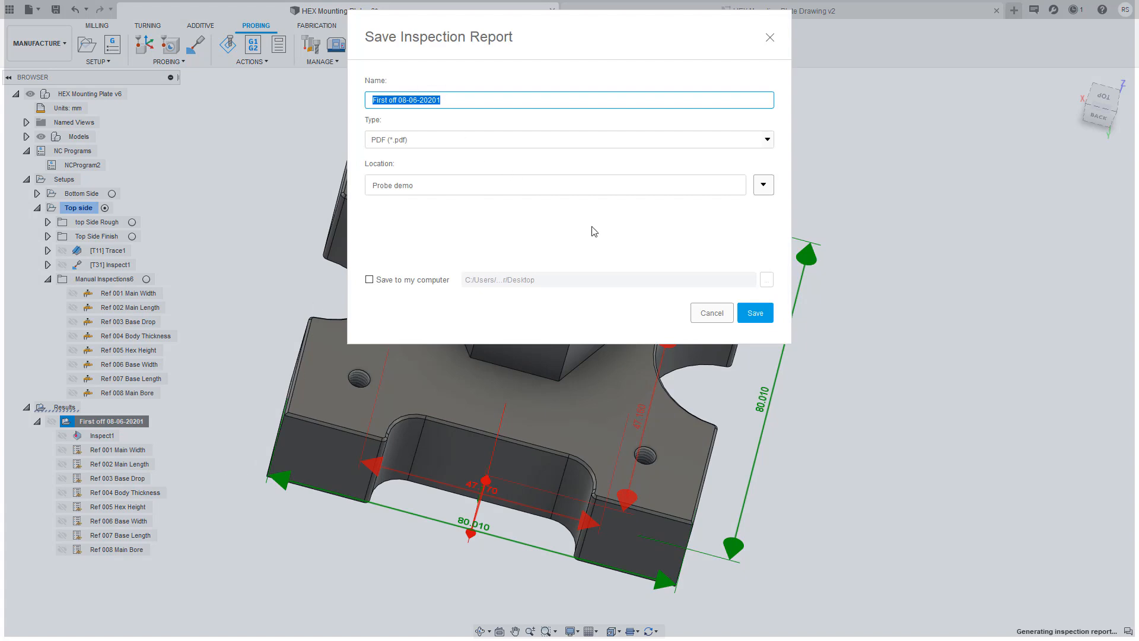
left_click(754, 313)
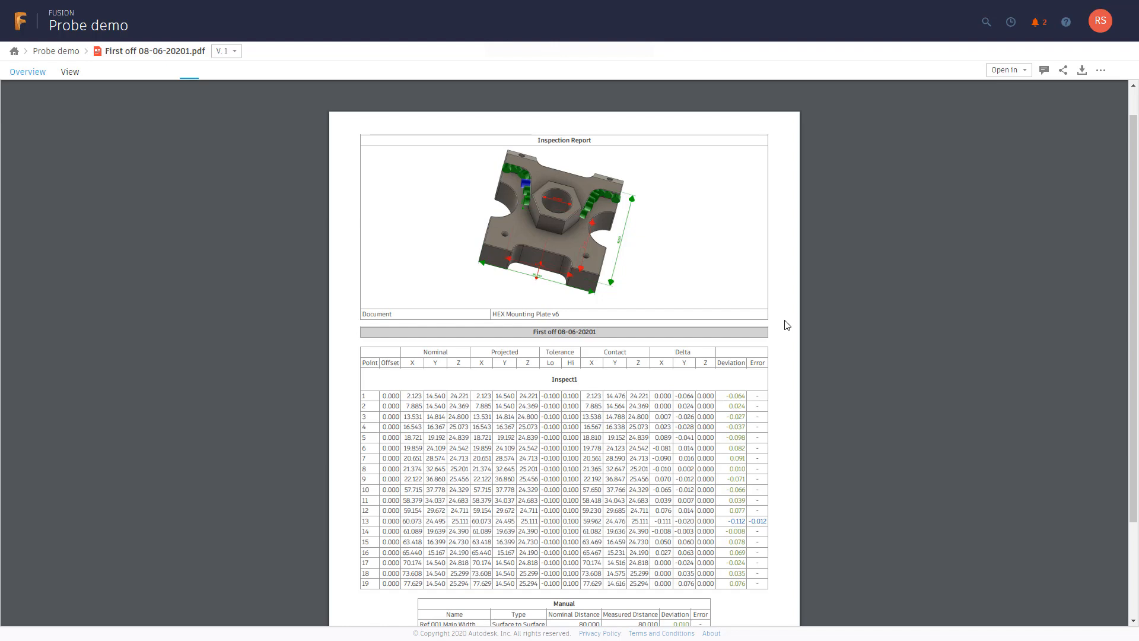
Scroll through the First off inspection report pages in Fusion Team.
scroll("down", 3)
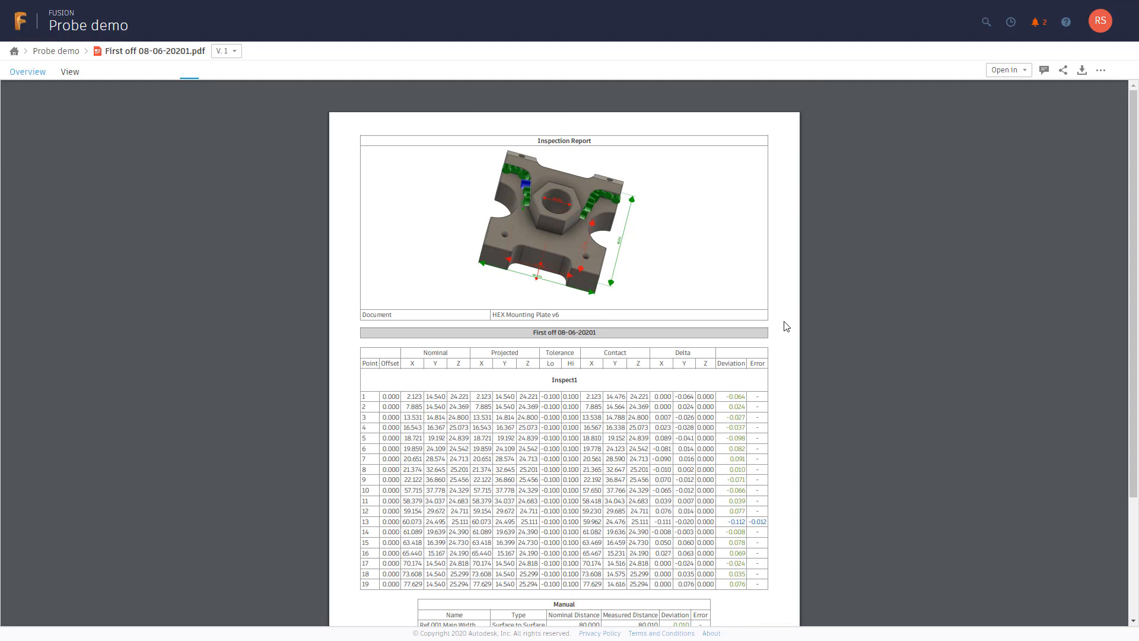
scroll("up", 3)
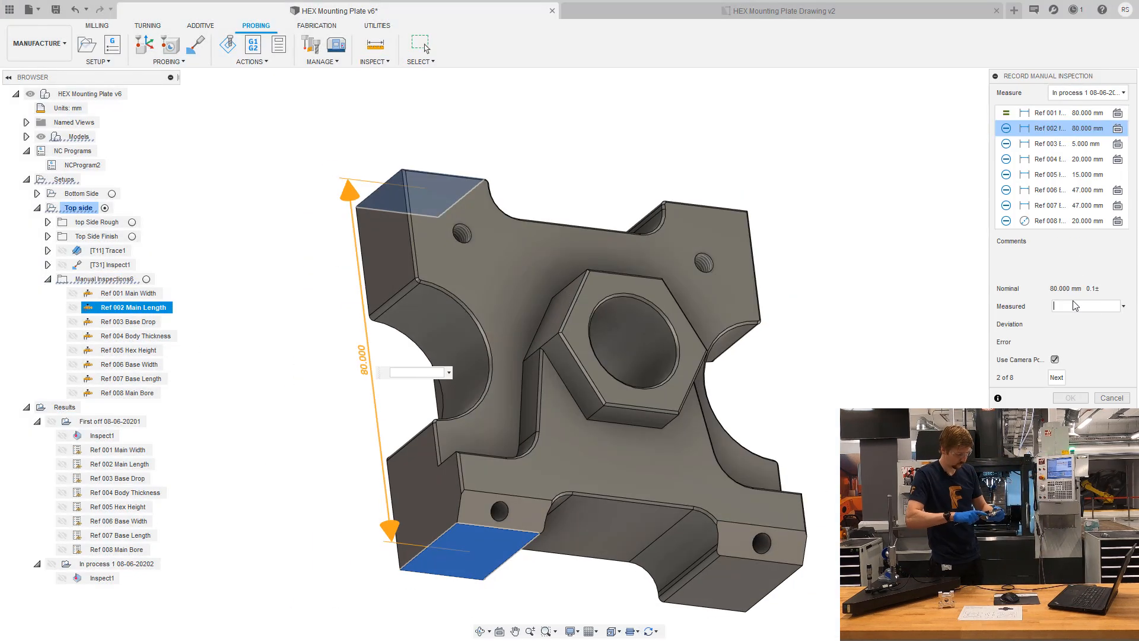
Advance through the In process 1 measurements to Main Bore.
left_click(1056, 378)
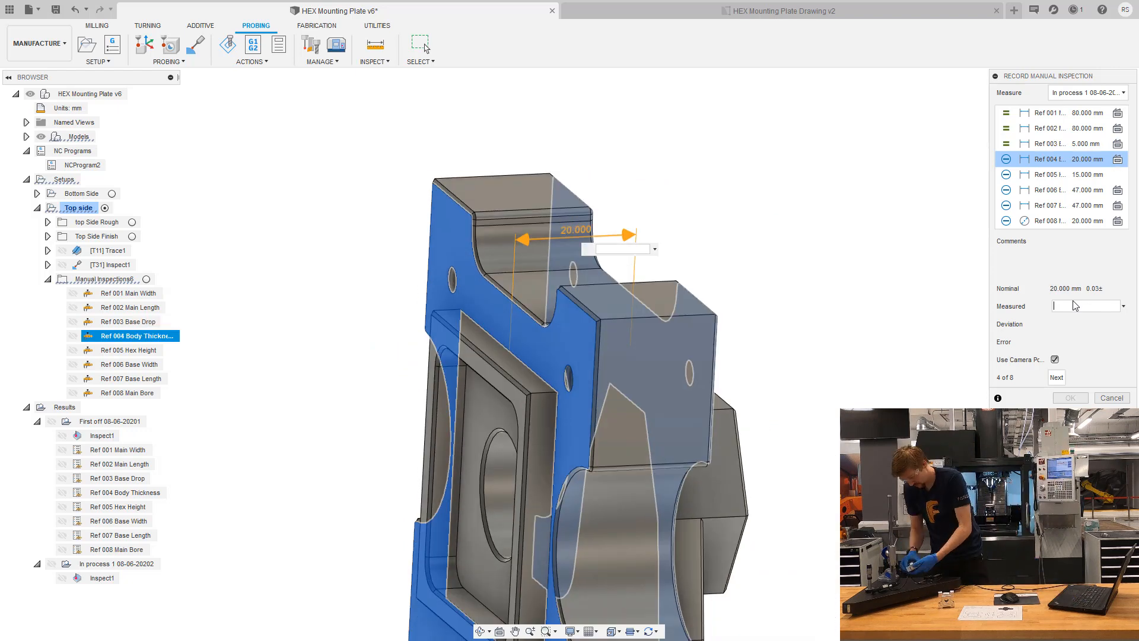
left_click(1056, 378)
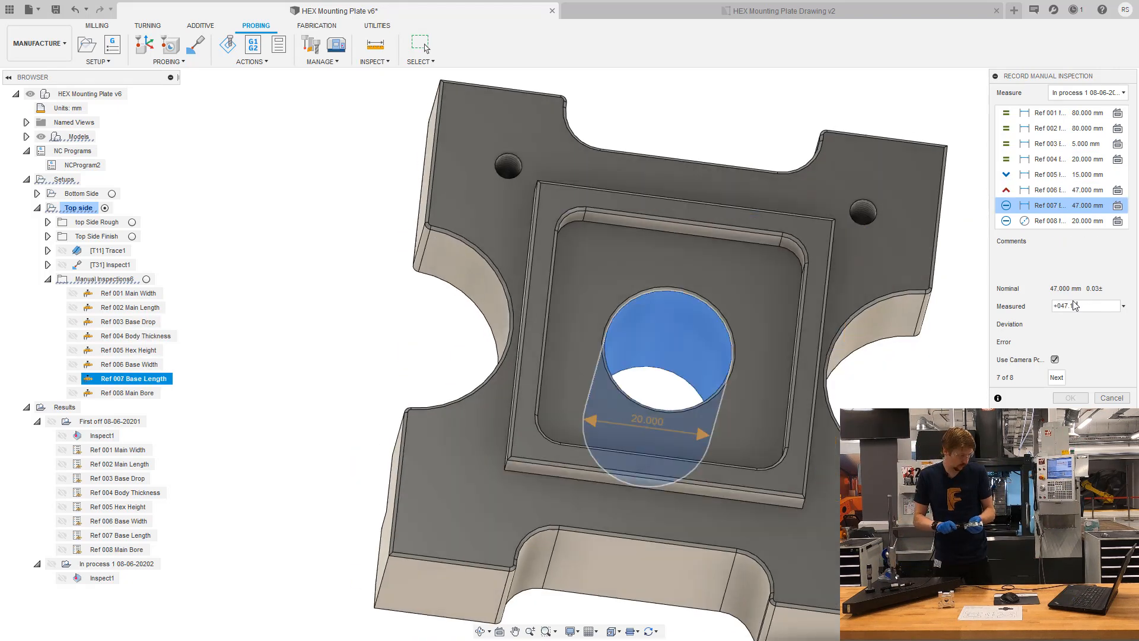
left_click(1056, 377)
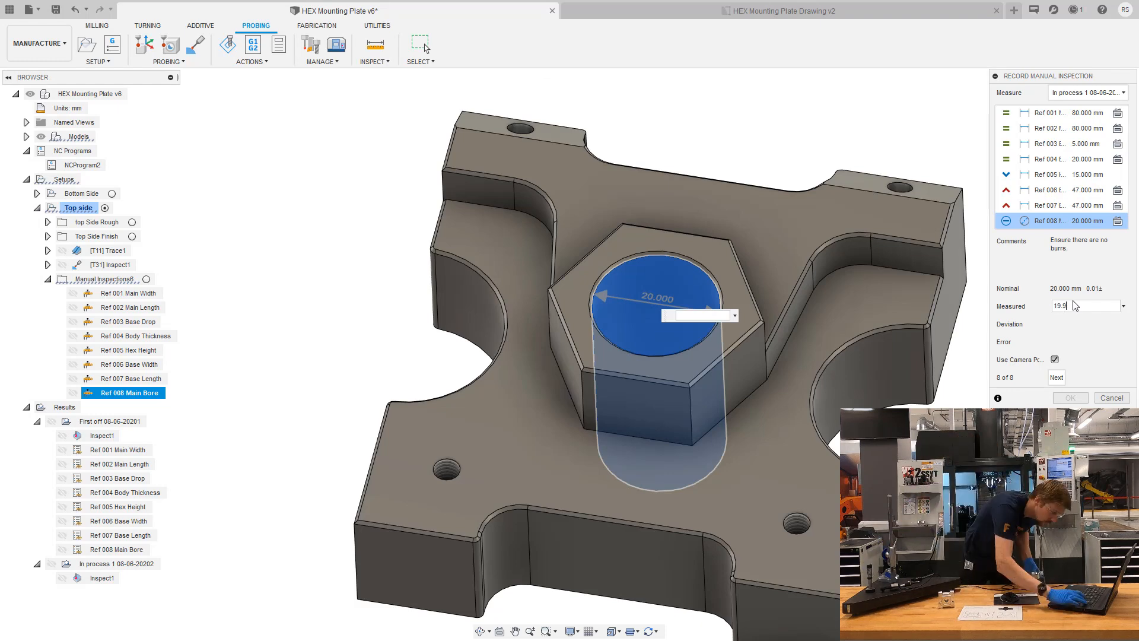